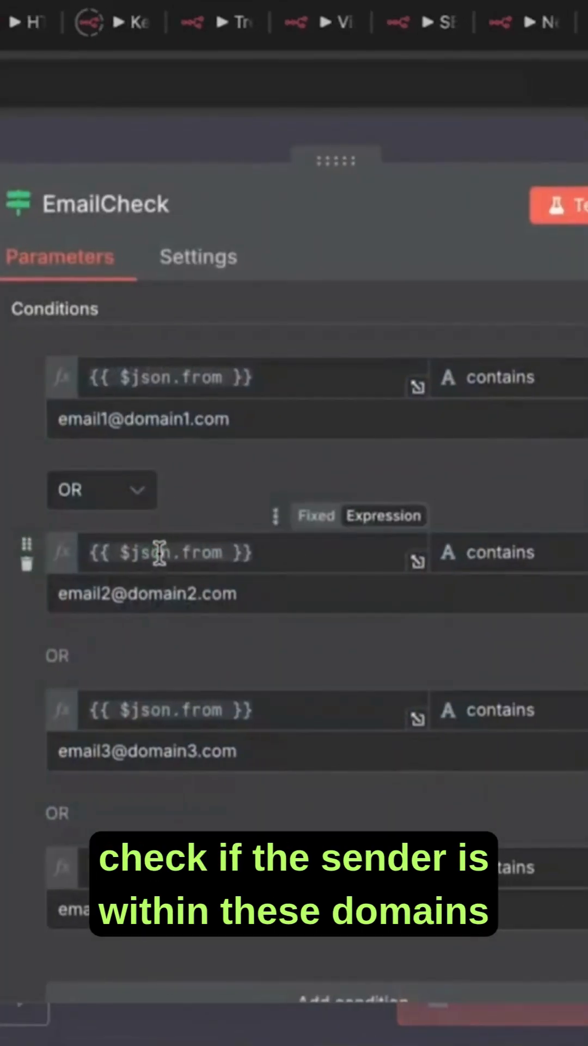
Scroll through the EmailCheck sender-address conditions before returning to the canvas
{"action": "scroll", "scroll_direction": "down", "scroll_amount": 3}
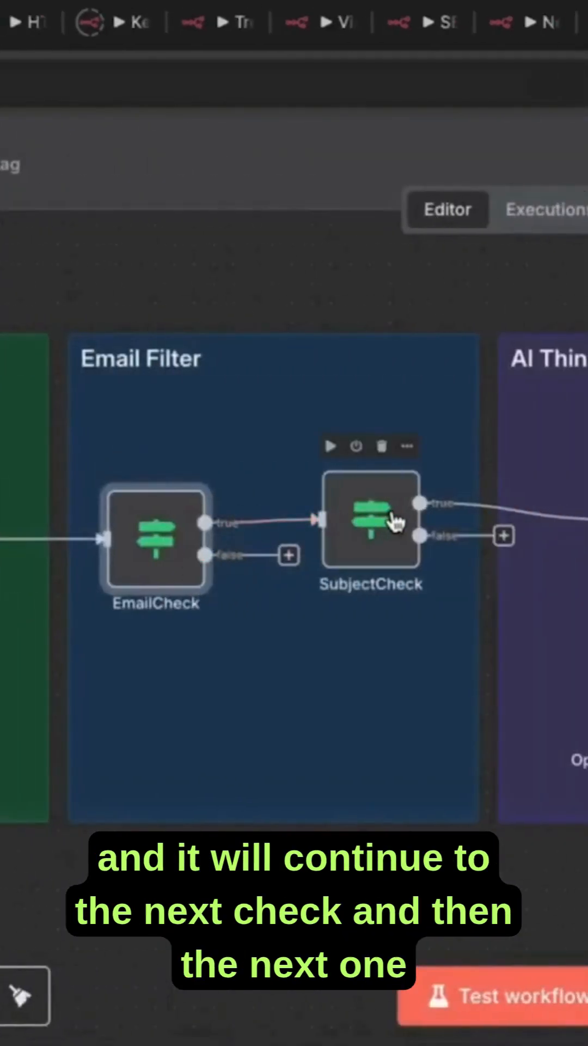
Review the SubjectCheck node's subject-keyword conditions
{"action": "double_click", "coordinate": [371, 519]}
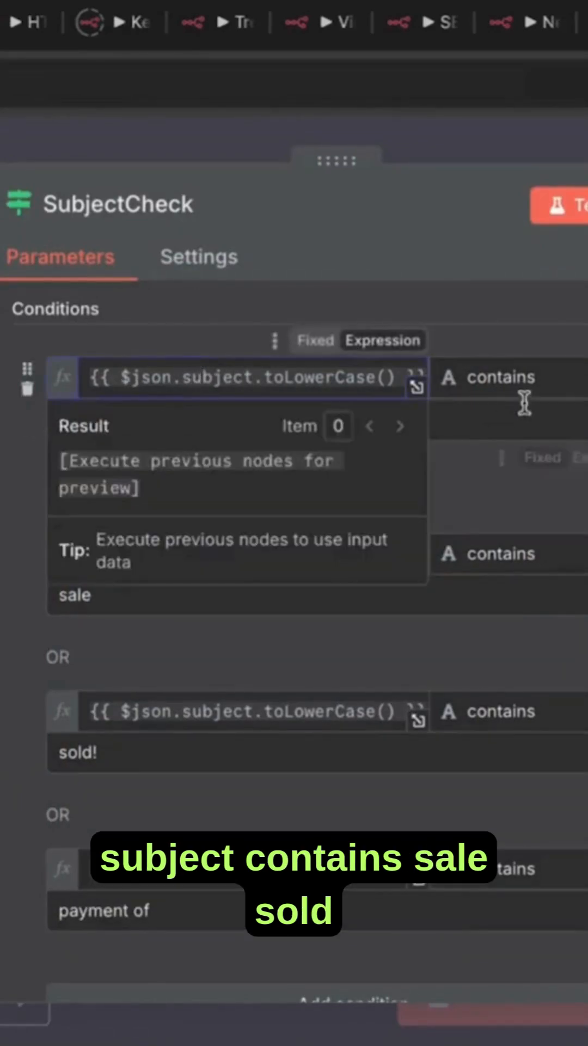
{"action": "scroll", "scroll_direction": "down", "scroll_amount": 3}
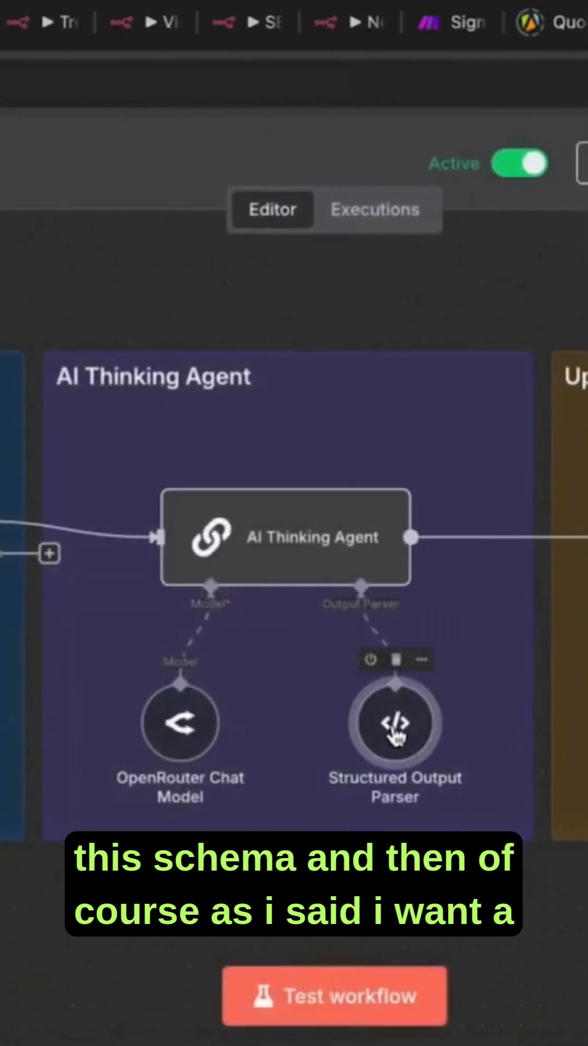
{"action": "double_click", "coordinate": [394, 724]}
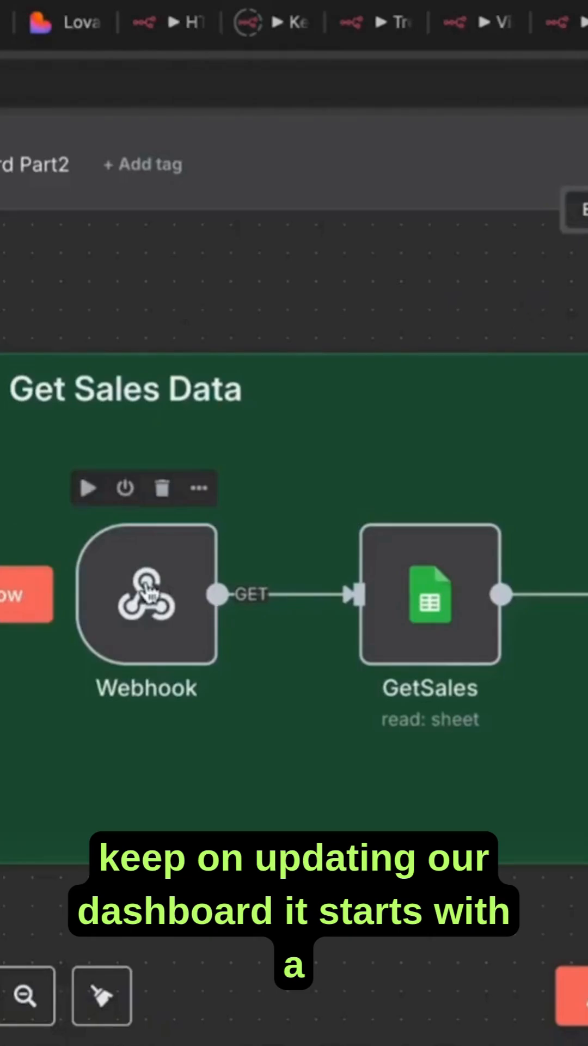
View the Webhook node's GET method, header authentication and test URL
{"action": "double_click", "coordinate": [145, 594]}
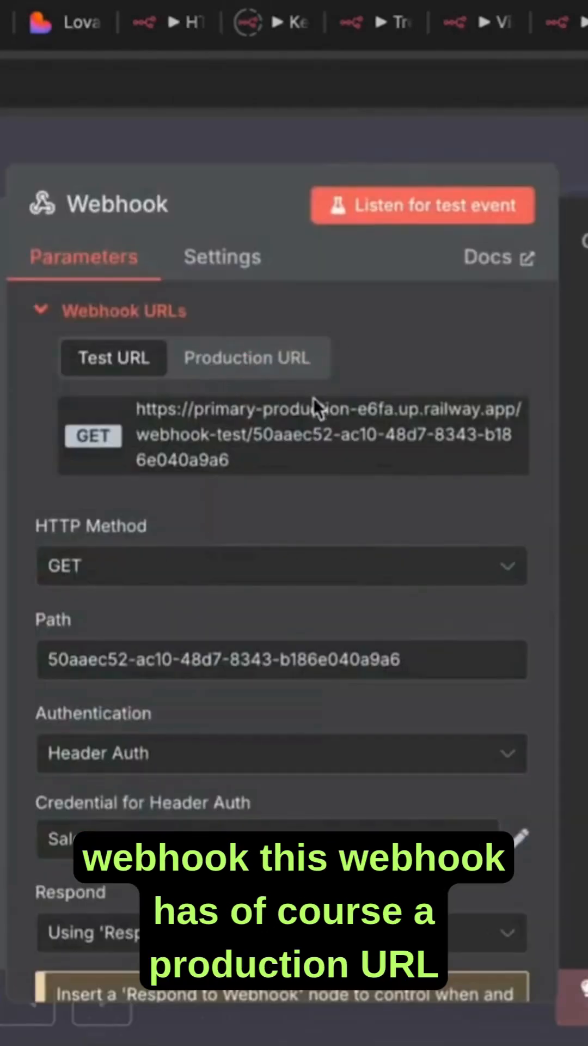